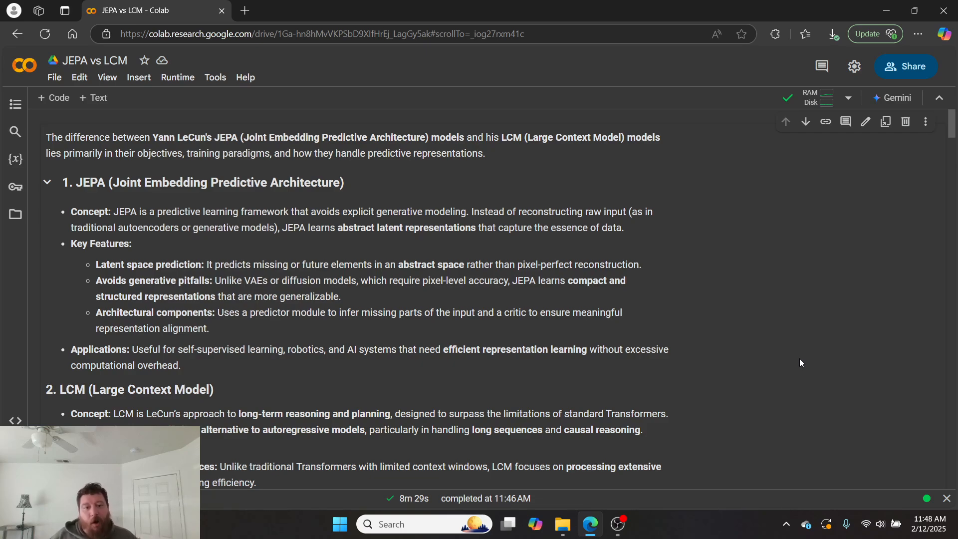
# Scroll from the JEPA explanation down to the LCM section and Main Differences table
pyautogui.scroll(-3)
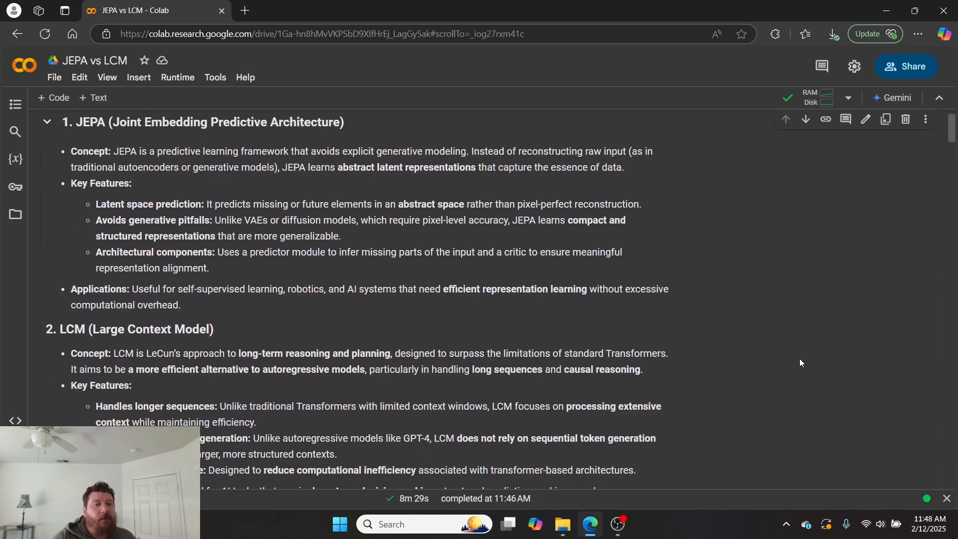
pyautogui.scroll(-3)
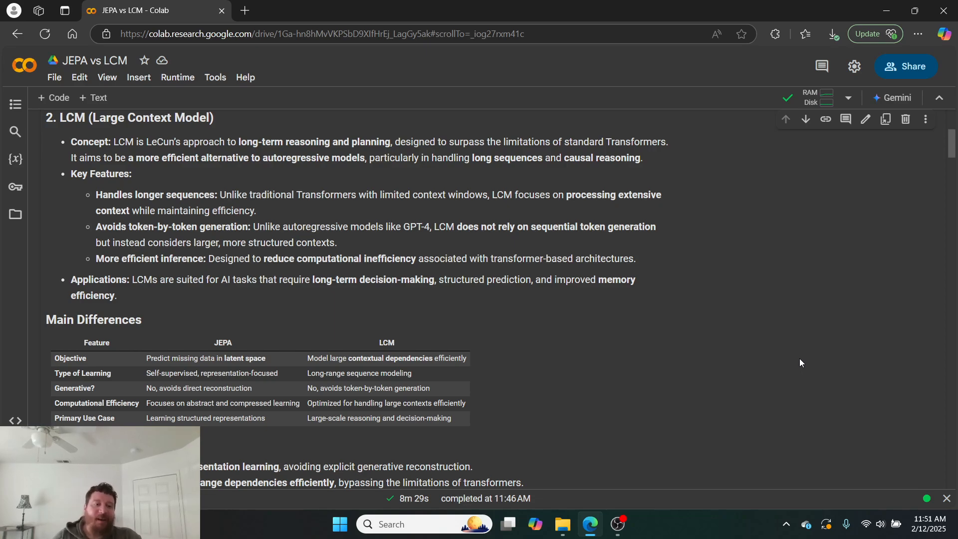
# Scroll past the Main Differences table to the Summary and PyTorch JEPA implementation intro
pyautogui.scroll(-3)
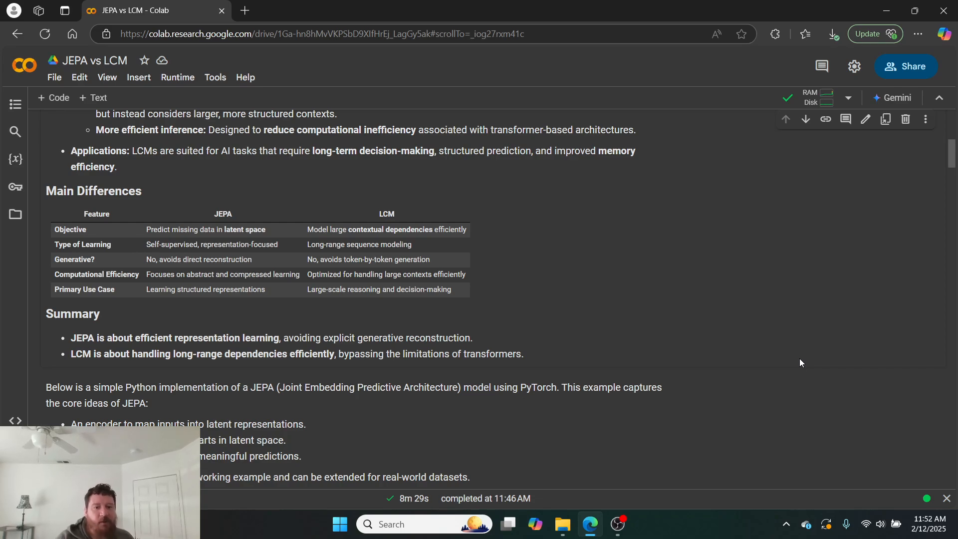
pyautogui.scroll(-3)
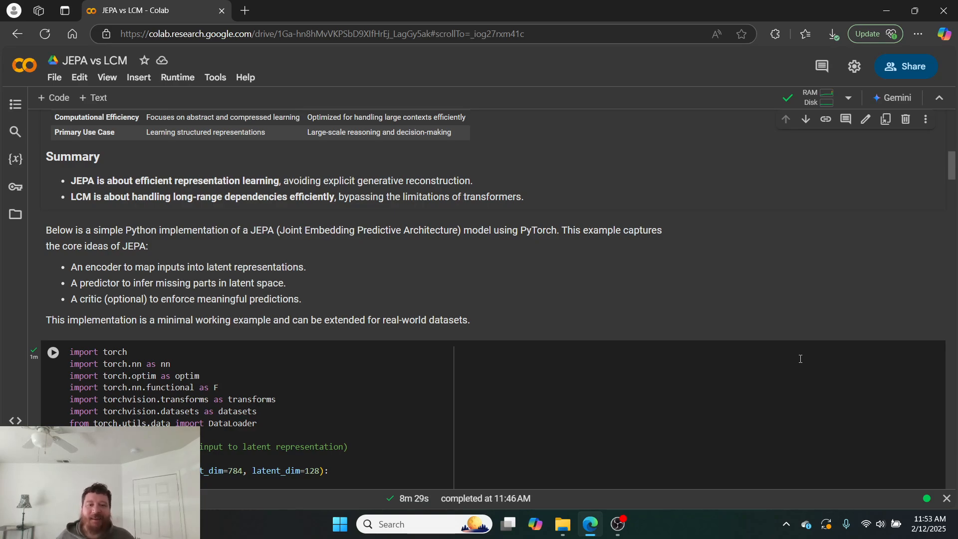
# Scroll into the JEPA code cell to reveal the Encoder and Predictor classes
pyautogui.scroll(-3)
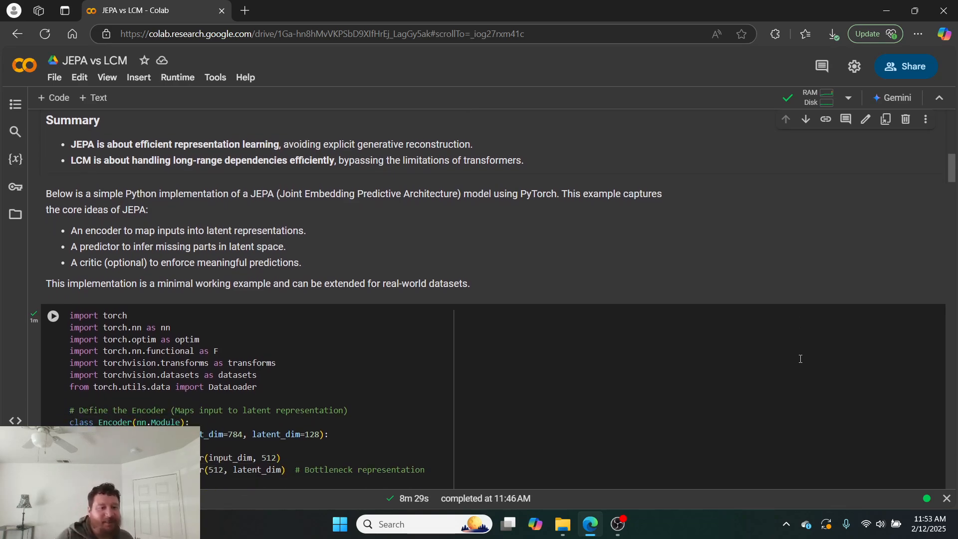
pyautogui.scroll(-3)
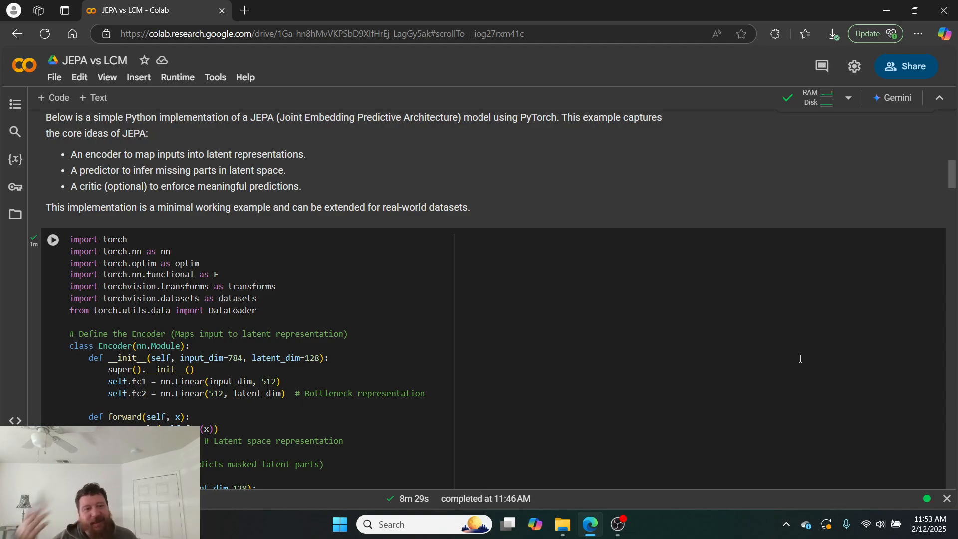
pyautogui.scroll(-3)
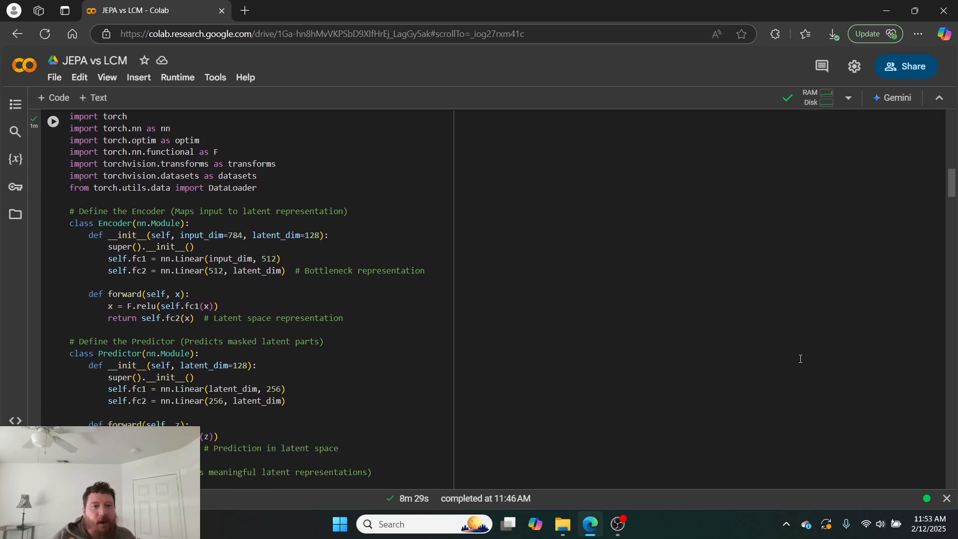
pyautogui.scroll(-3)
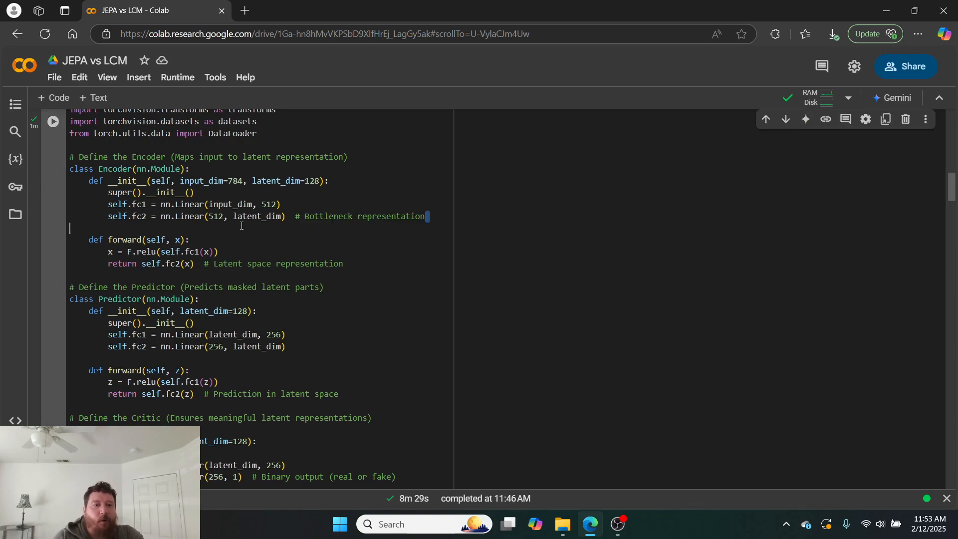
pyautogui.moveTo(156, 216); pyautogui.dragTo(427, 216)
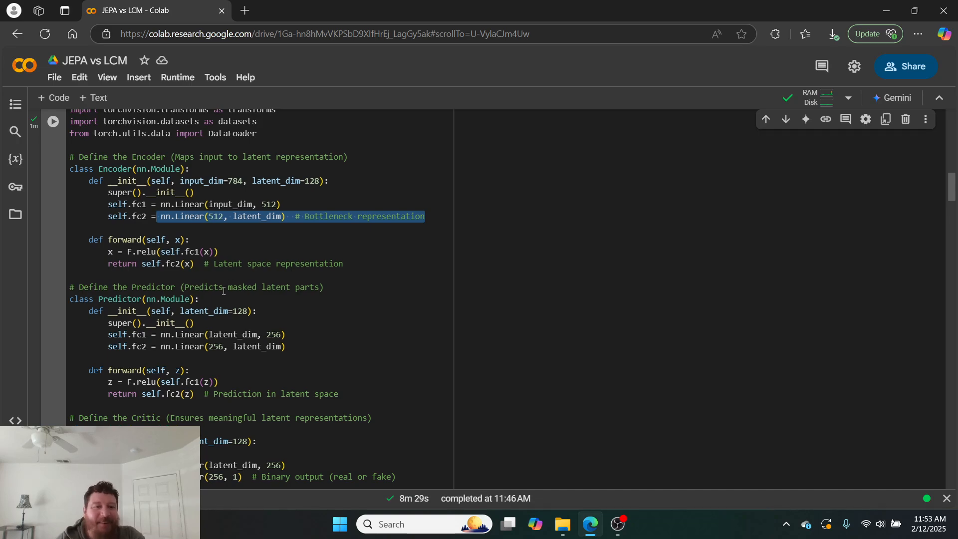
pyautogui.scroll(-3)
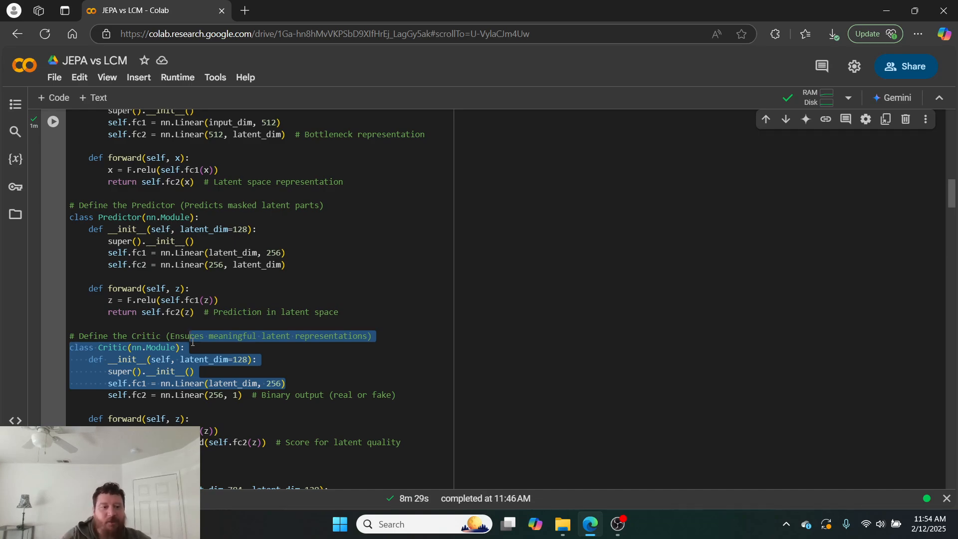
pyautogui.scroll(-3)
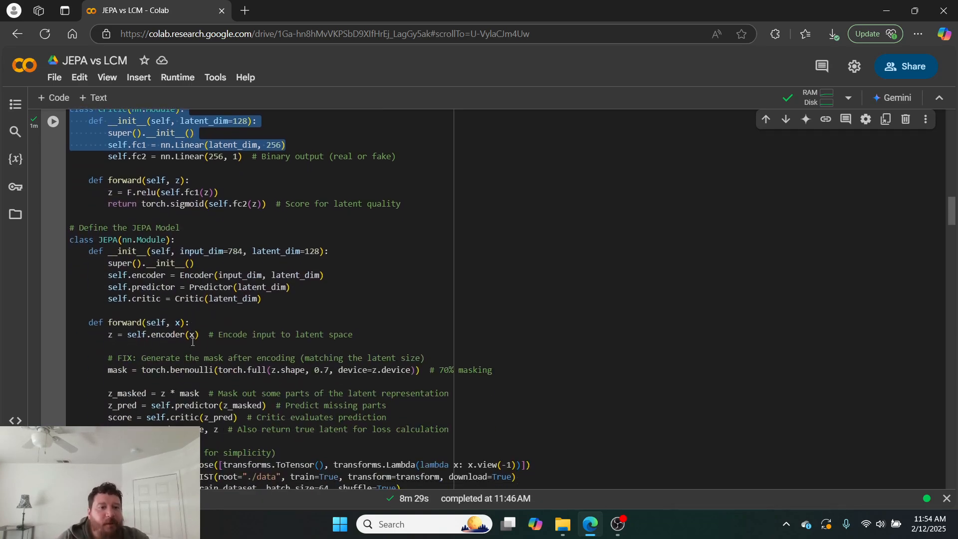
pyautogui.scroll(-3)
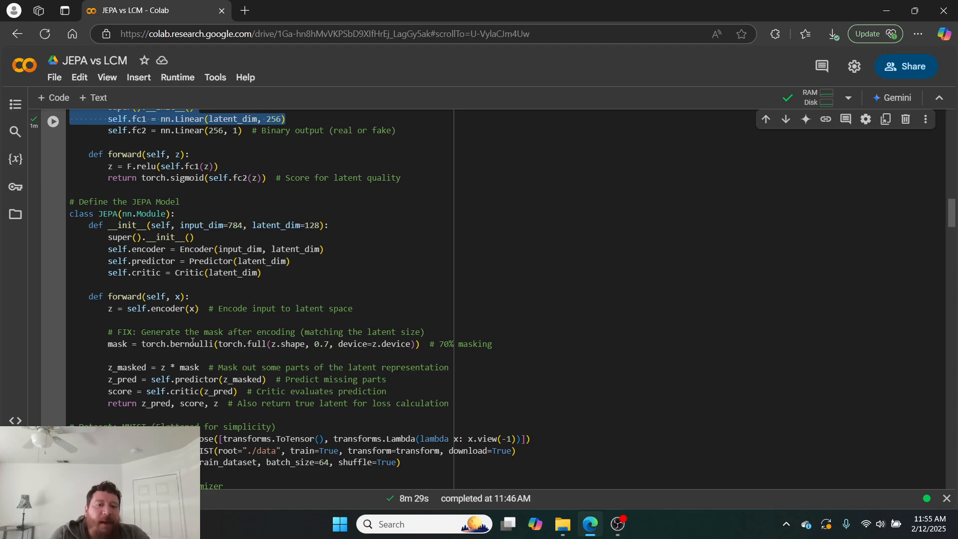
pyautogui.moveTo(341, 364)
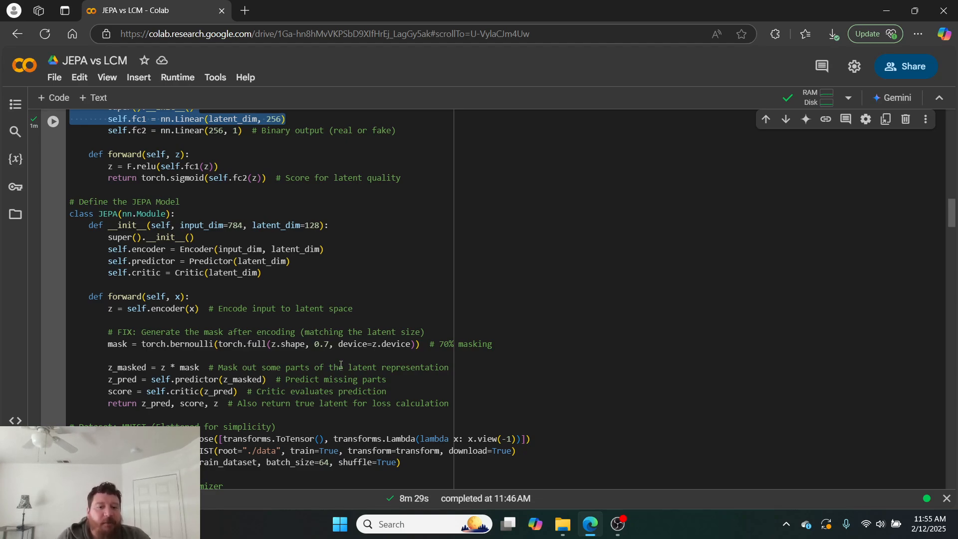
# Scroll past the five-epoch JEPA loss output and autoencoder notes to the datasets install conflicts
pyautogui.scroll(-3)
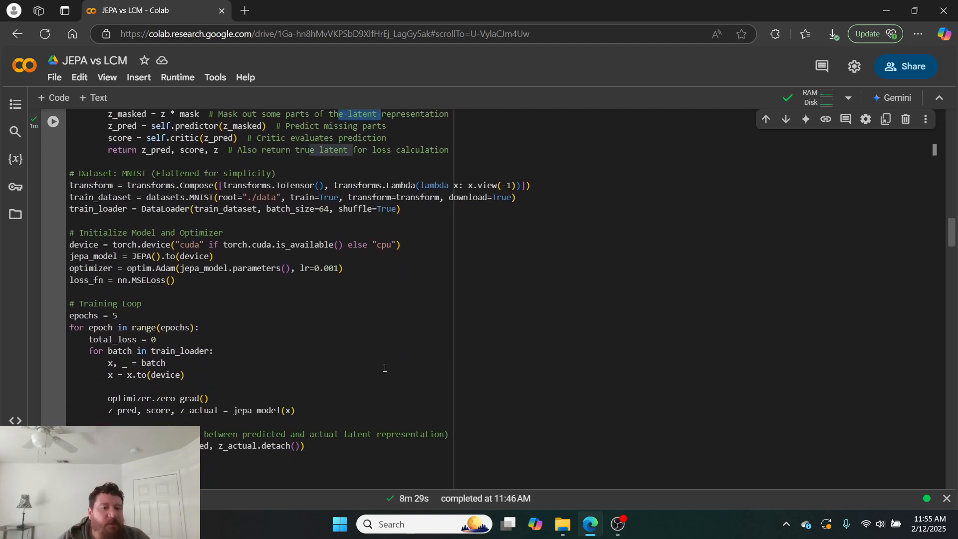
pyautogui.scroll(-3)
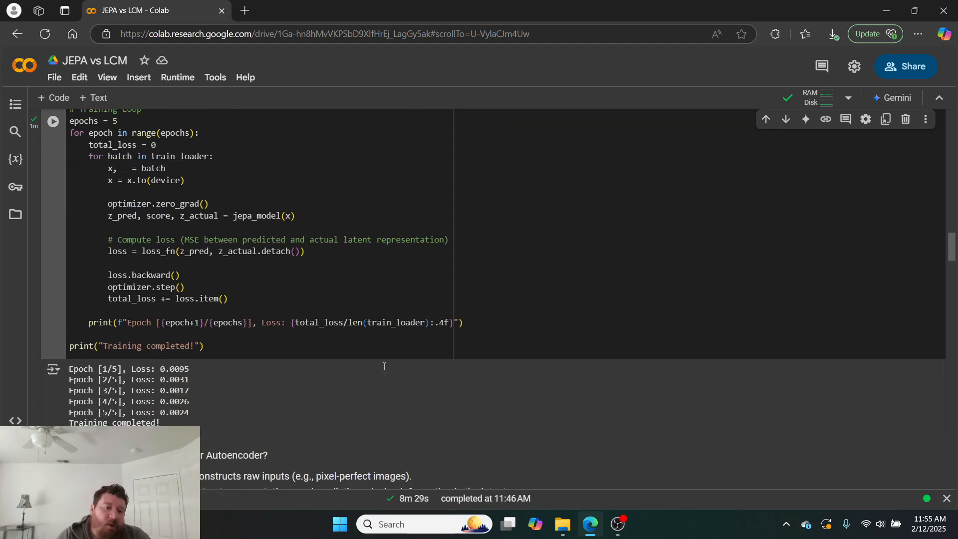
pyautogui.scroll(-3)
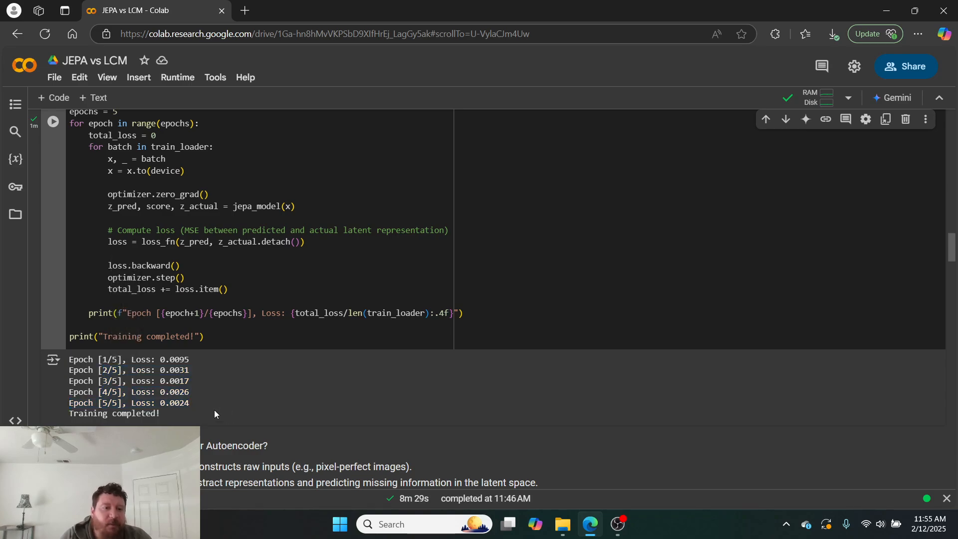
pyautogui.doubleClick(128, 403)
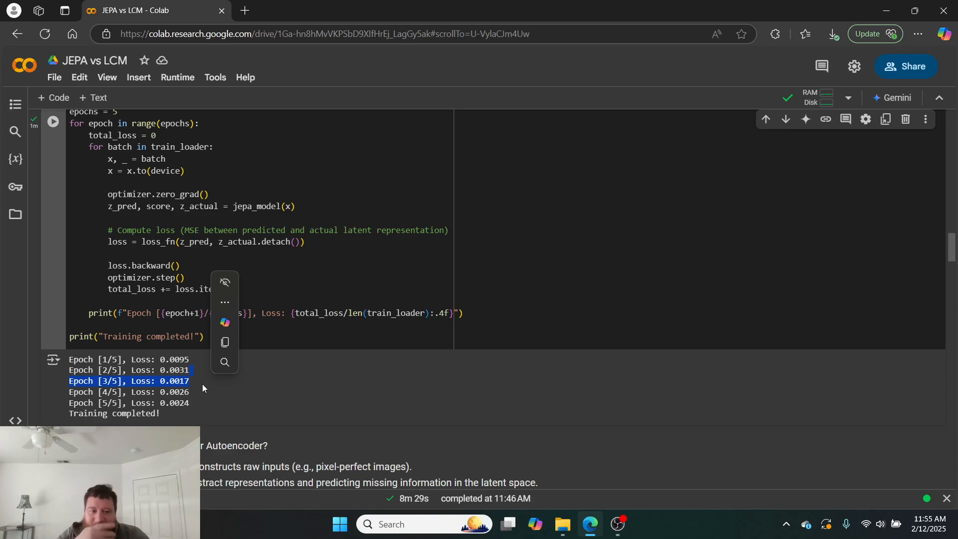
pyautogui.scroll(-3)
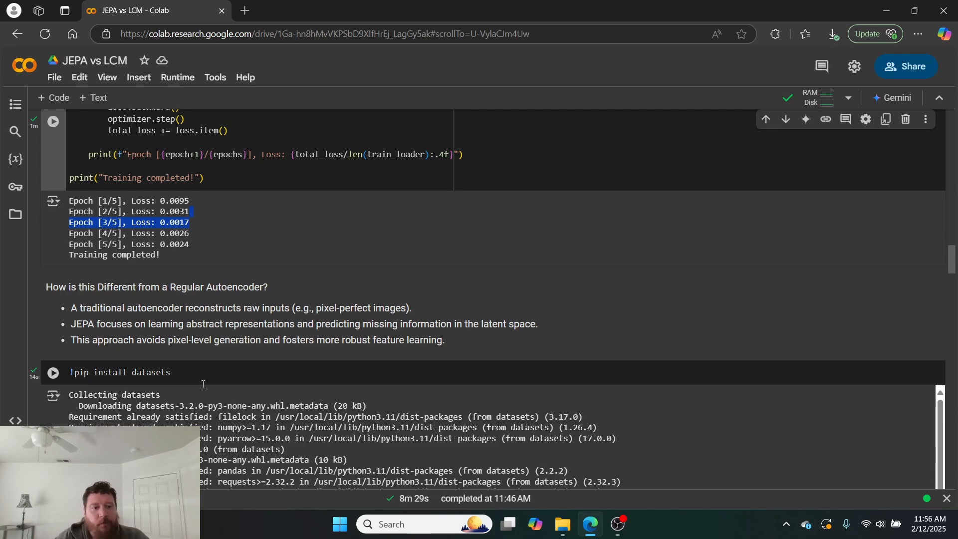
pyautogui.scroll(-3)
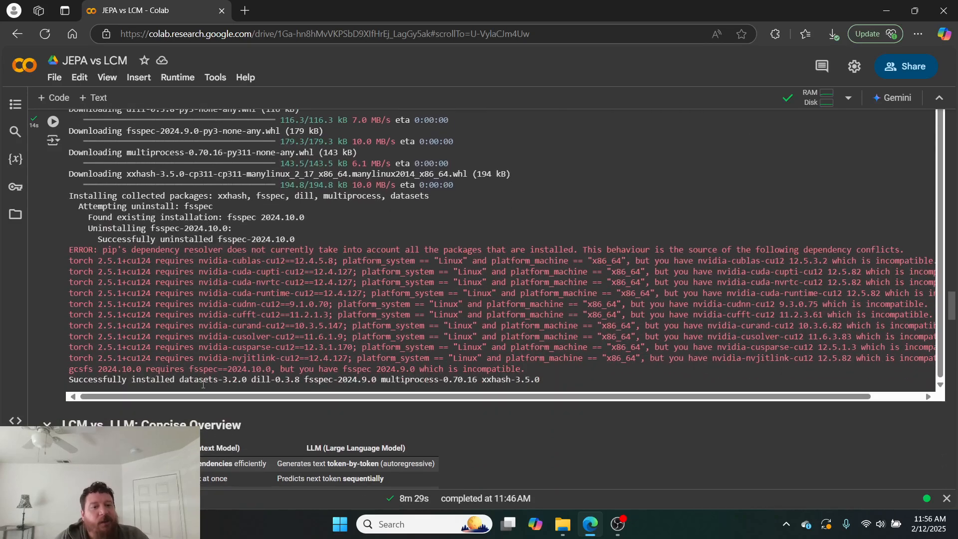
# Scroll to the LCM vs. LLM Concise Overview table and its Key Difference notes
pyautogui.scroll(-3)
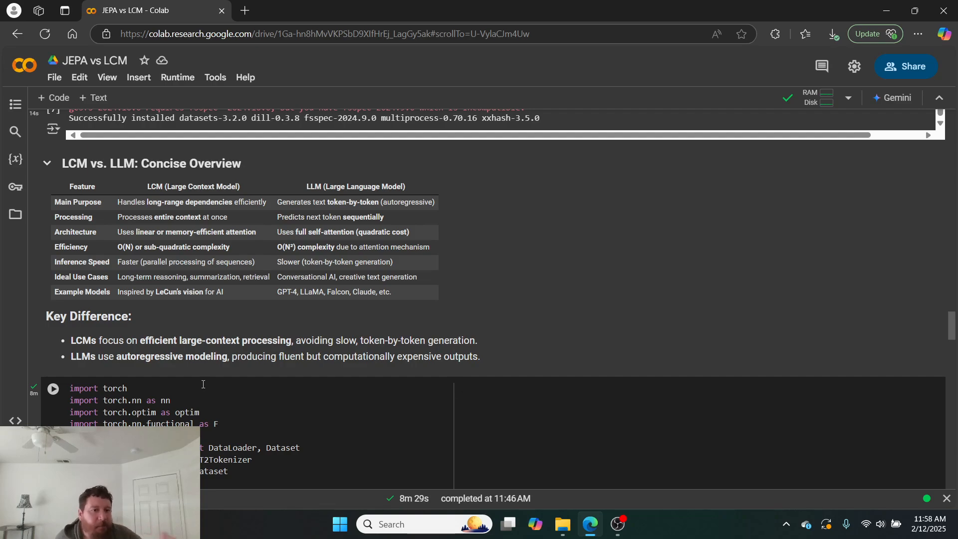
# Scroll through the AttentionLCM and LCMBlock code down to the full LCM model class
pyautogui.scroll(-3)
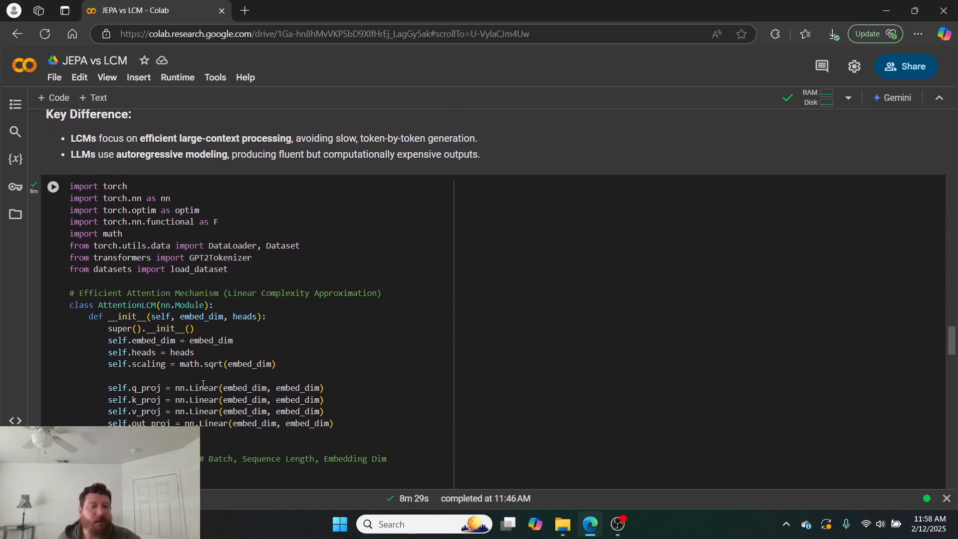
pyautogui.scroll(-3)
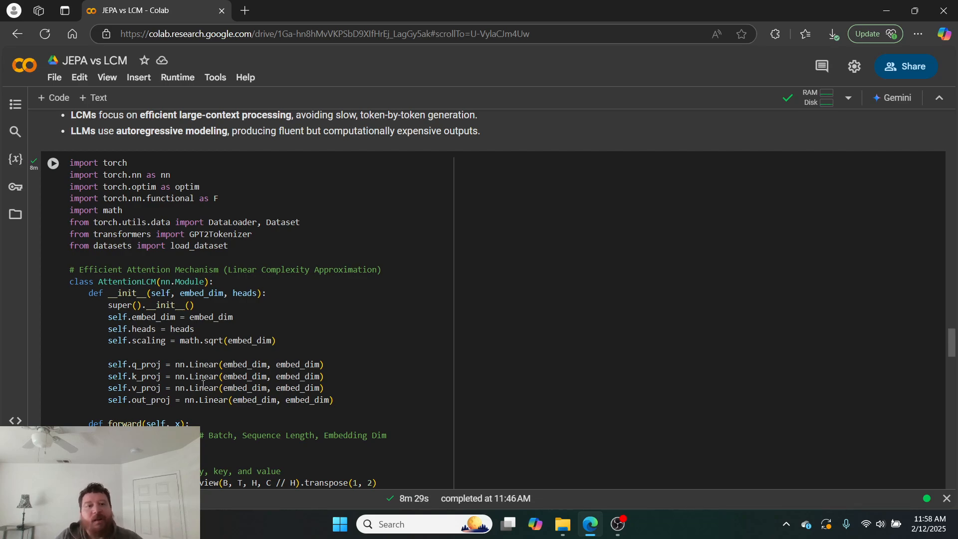
pyautogui.scroll(-3)
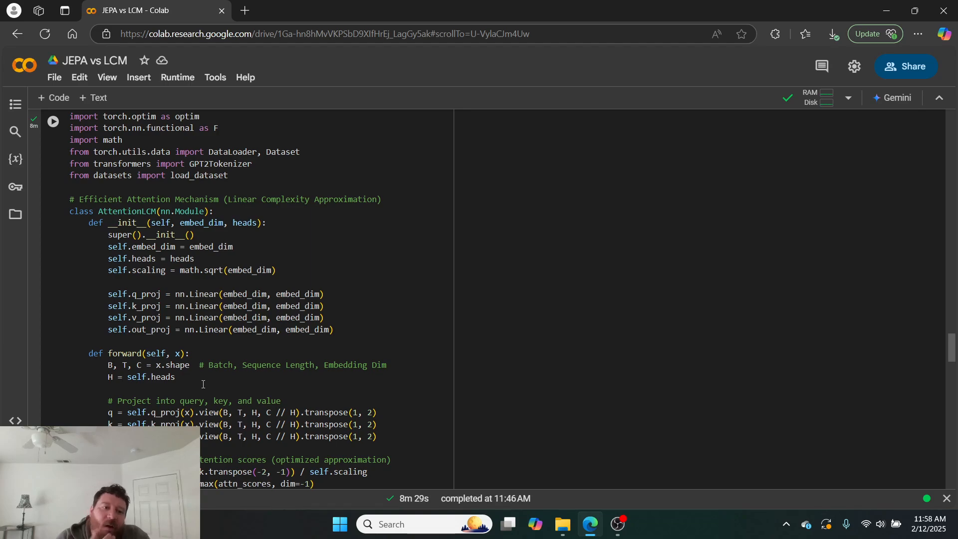
pyautogui.scroll(-3)
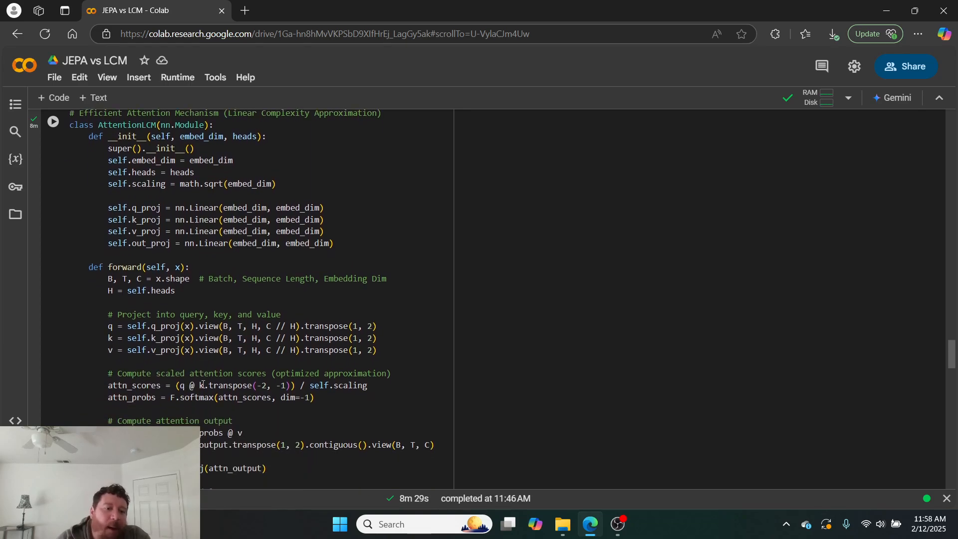
pyautogui.scroll(-3)
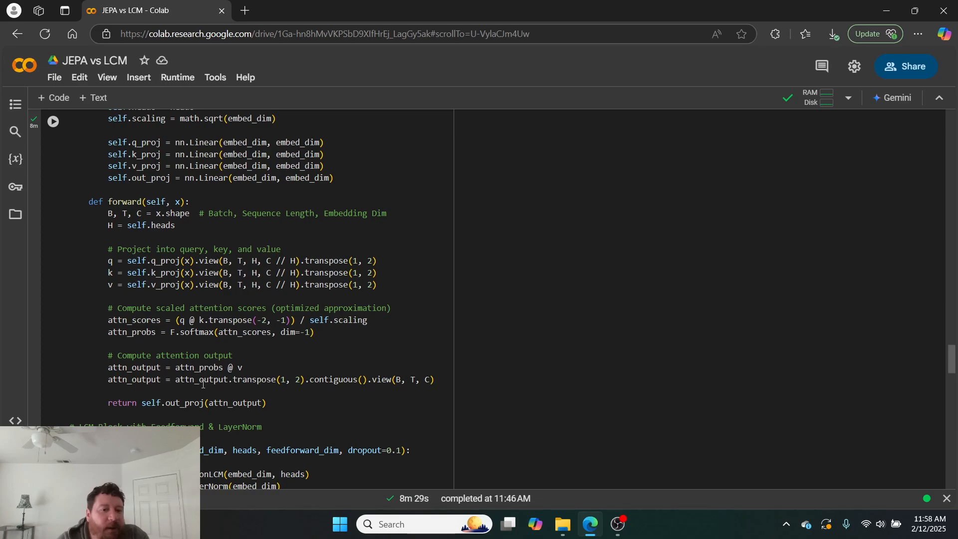
pyautogui.scroll(-3)
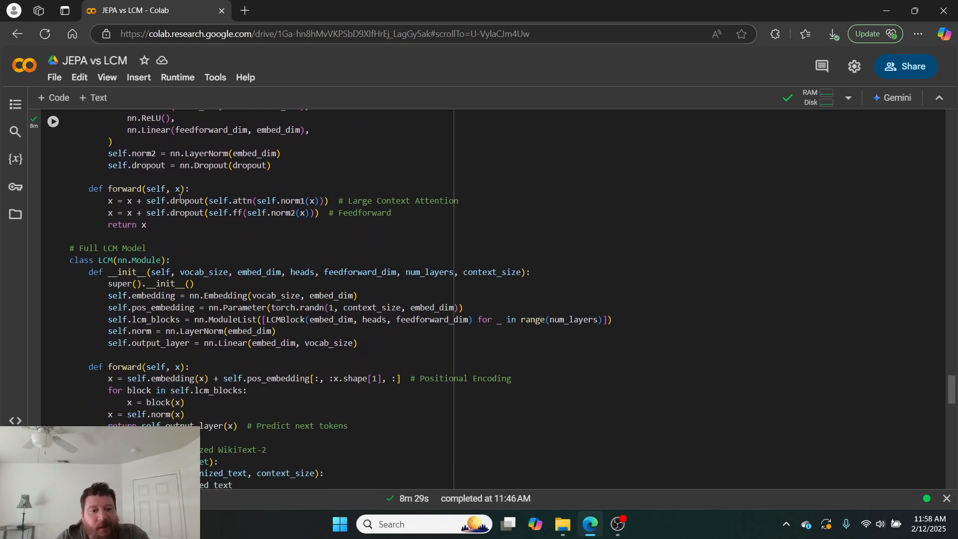
# Scroll past the WikiTextDataset class and GPT-2 tokenizer to the three-epoch LCM training loop
pyautogui.scroll(-3)
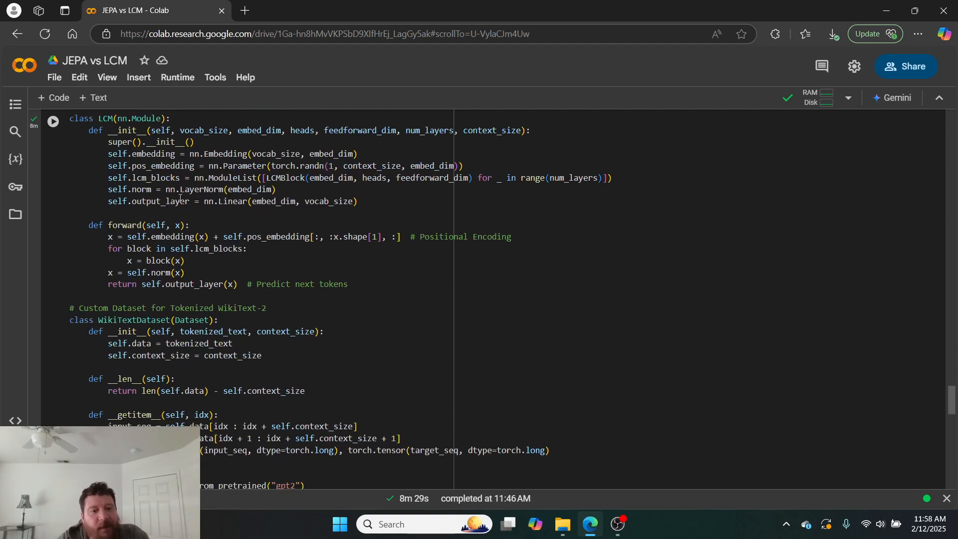
pyautogui.scroll(-3)
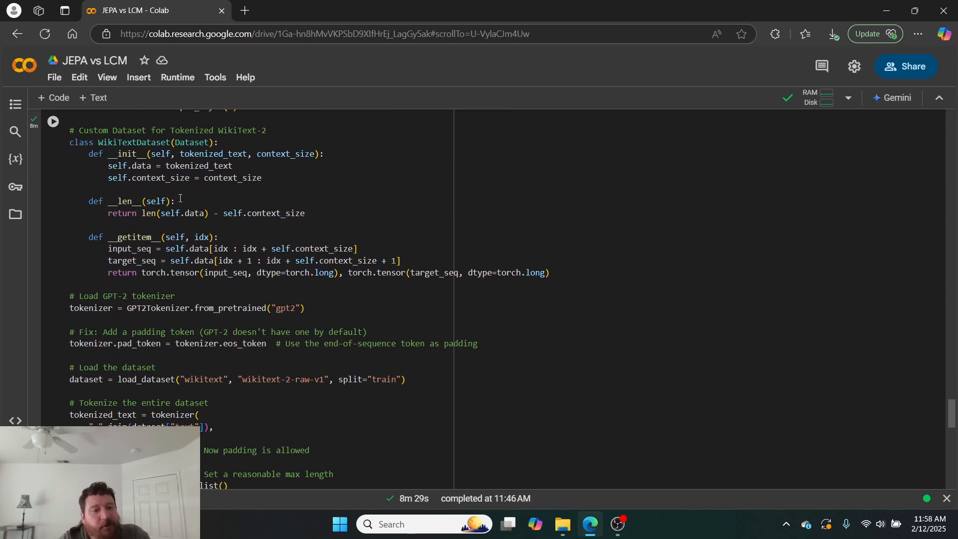
pyautogui.scroll(-3)
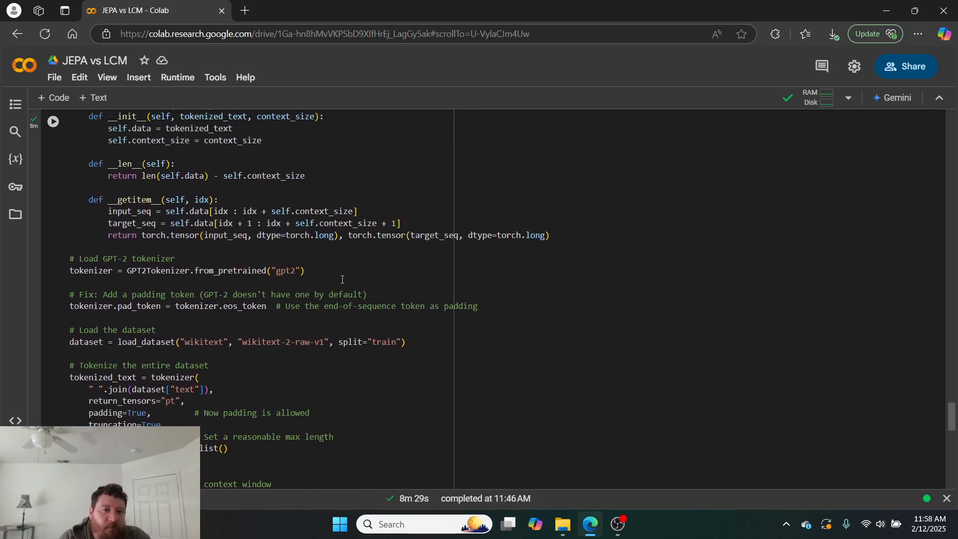
pyautogui.scroll(-3)
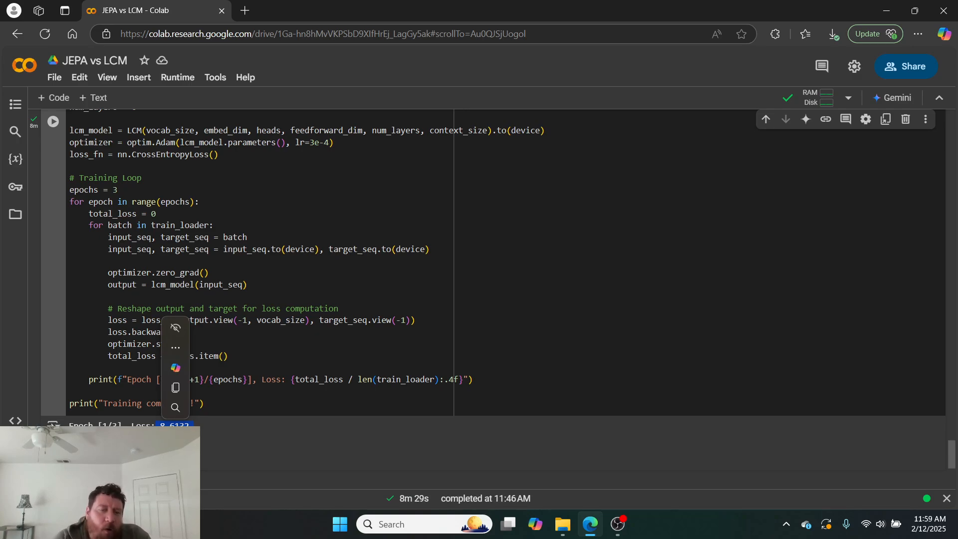
# Go back to the notebook's opening text introducing the JEPA concept and its features
pyautogui.scroll(-3)
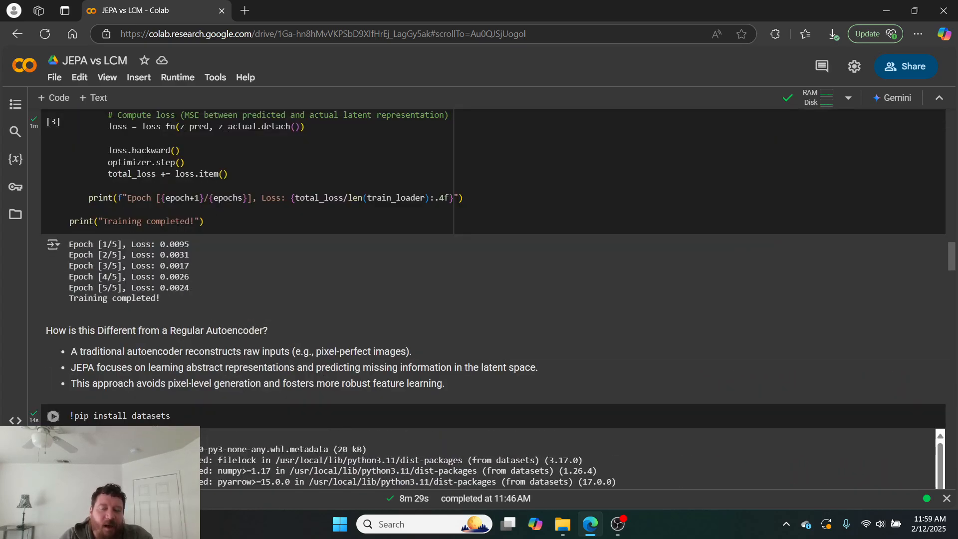
pyautogui.scroll(-3)
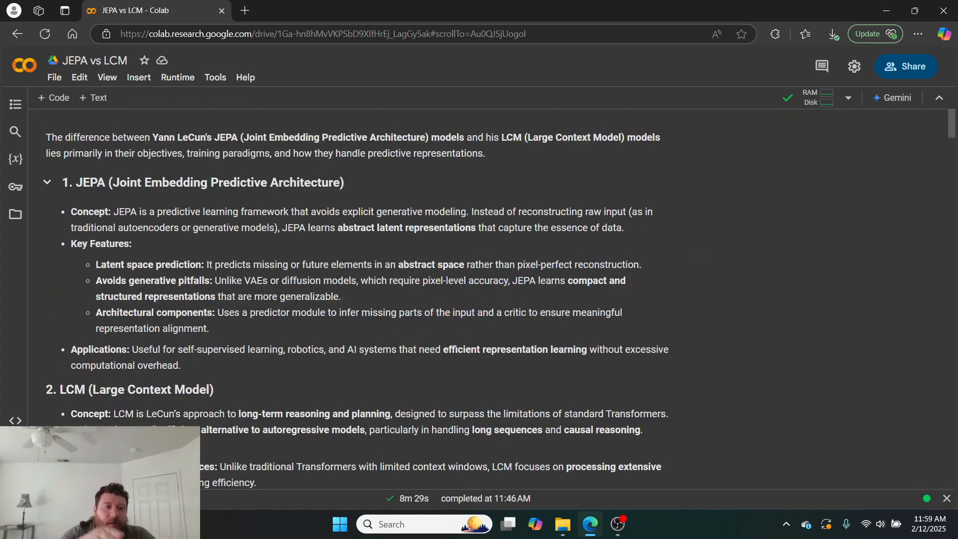